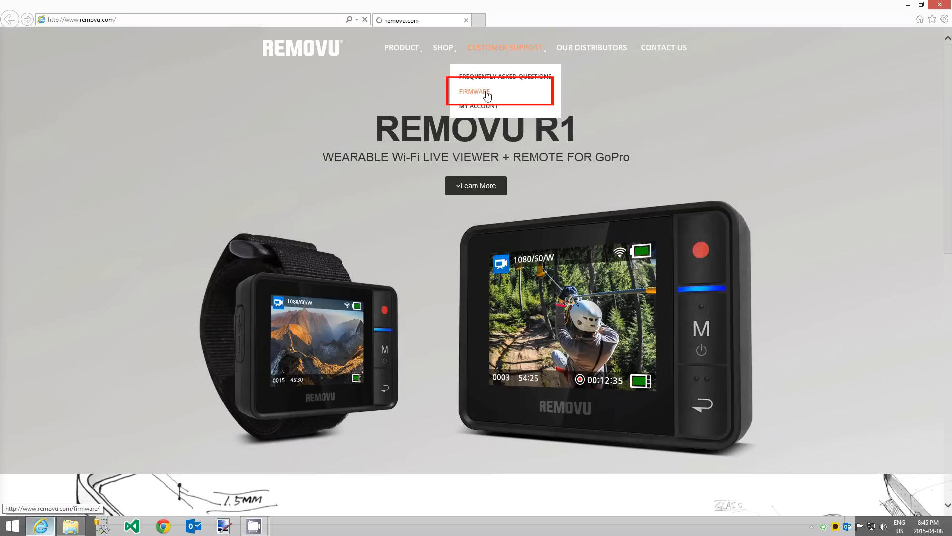
# Go to the REMOVU firmware download page and open the Version 1.5.1 Hotfix upgrade guide
pyautogui.click(475, 92)
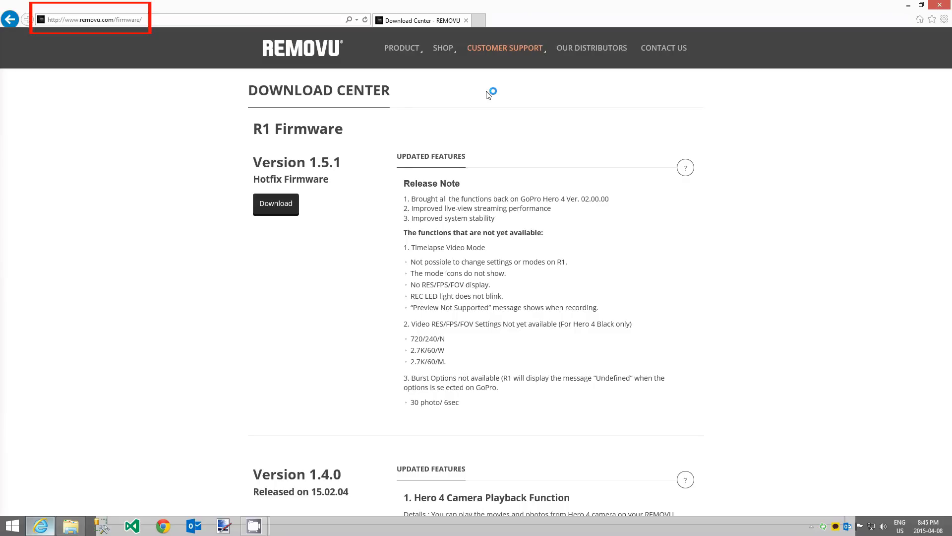
pyautogui.moveTo(322, 197)
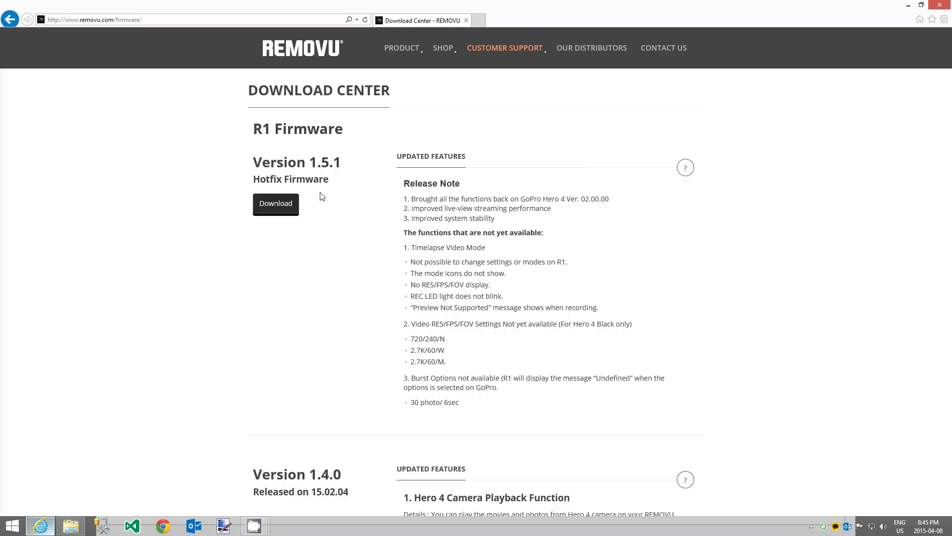
pyautogui.moveTo(275, 203)
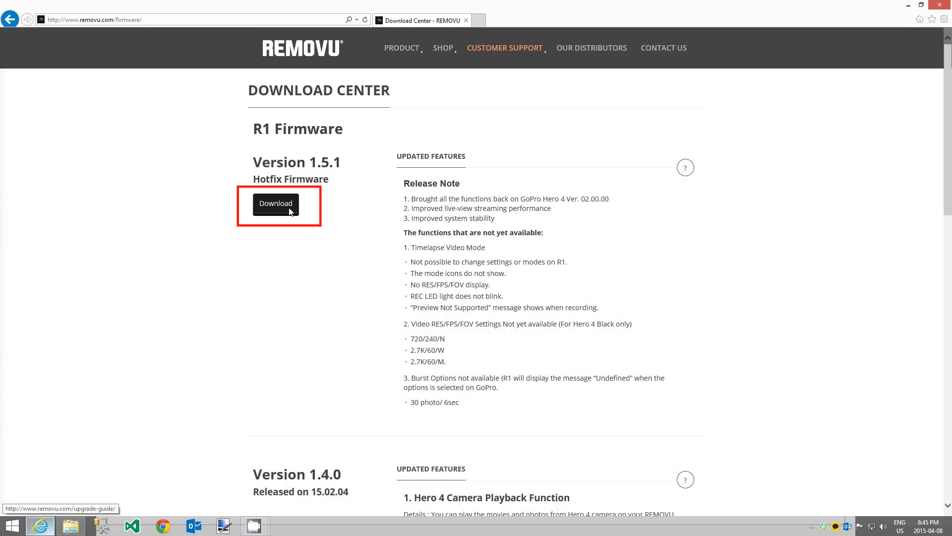
pyautogui.click(275, 203)
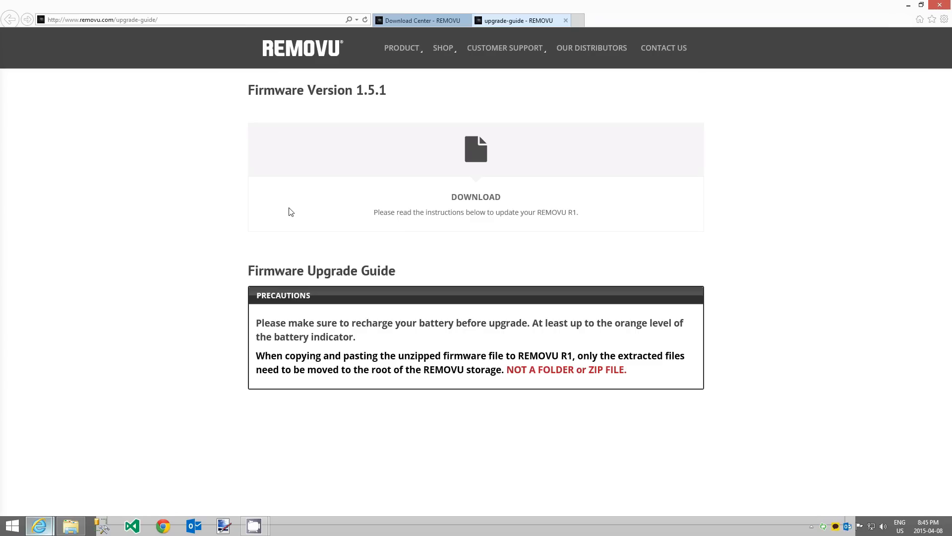
pyautogui.moveTo(402, 179)
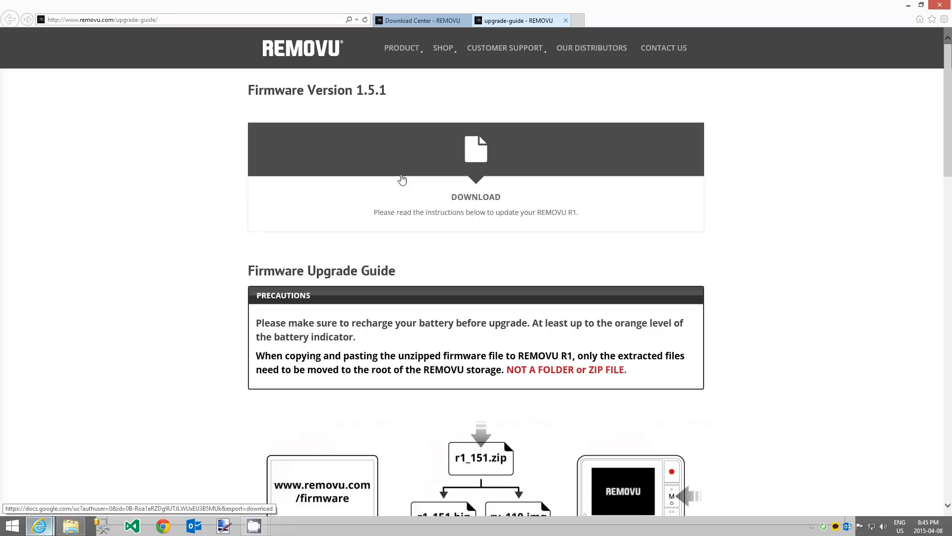
# Download r1_151.zip from the upgrade guide and save it into the Downloads folder
pyautogui.click(476, 164)
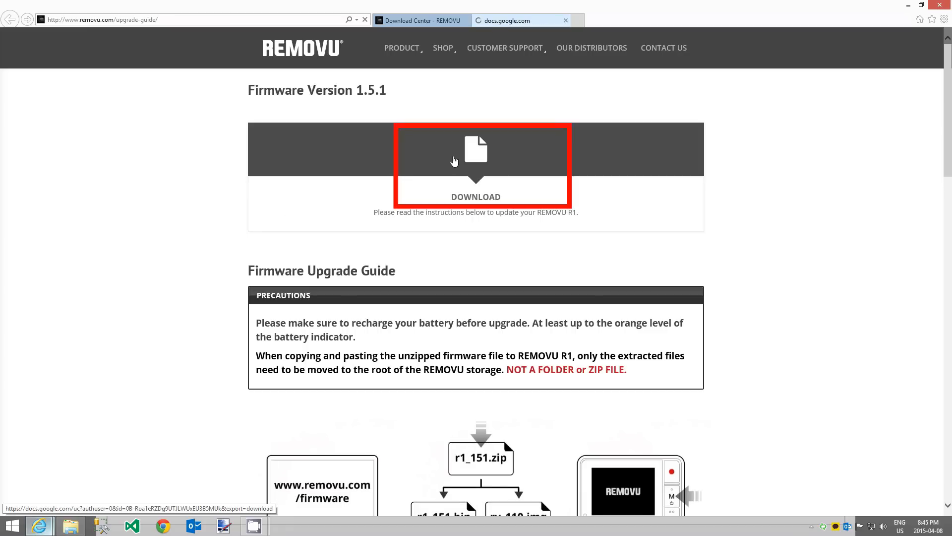
pyautogui.click(475, 148)
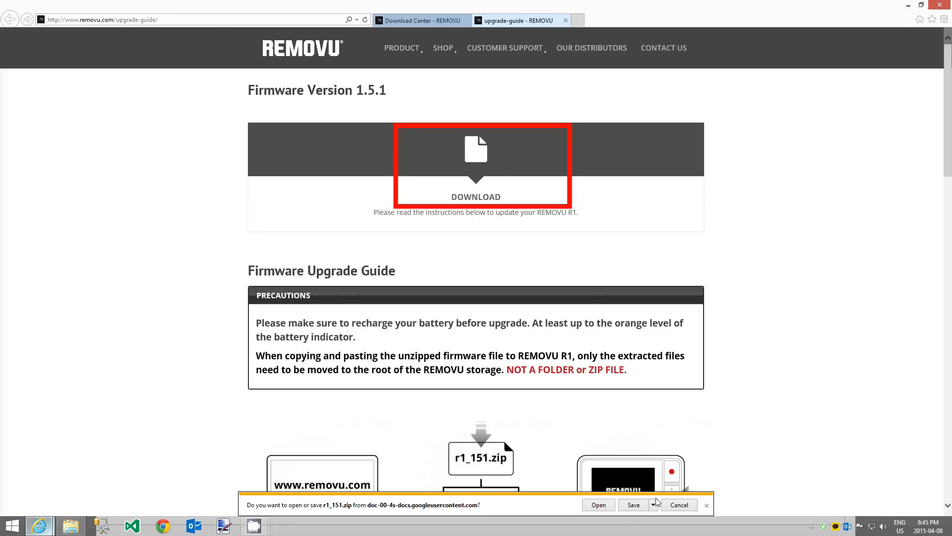
pyautogui.click(652, 505)
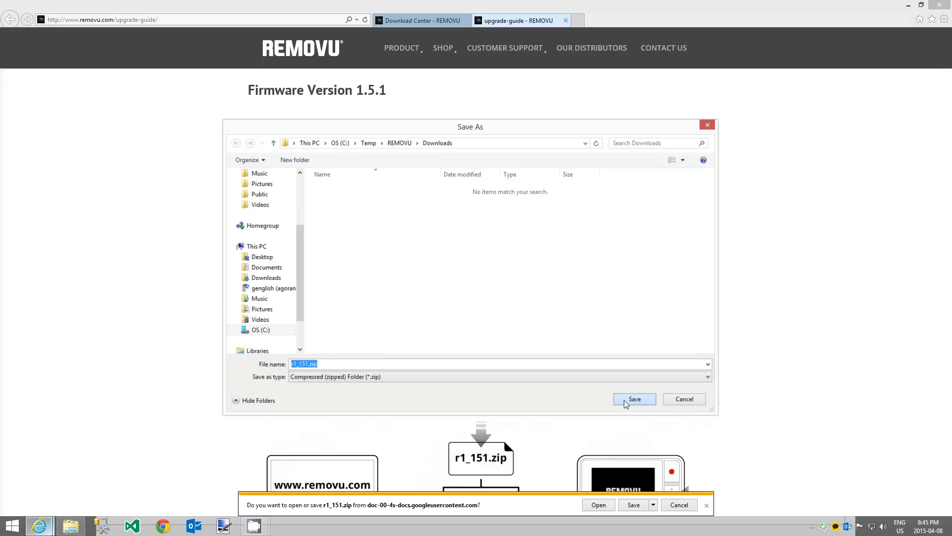
pyautogui.click(634, 399)
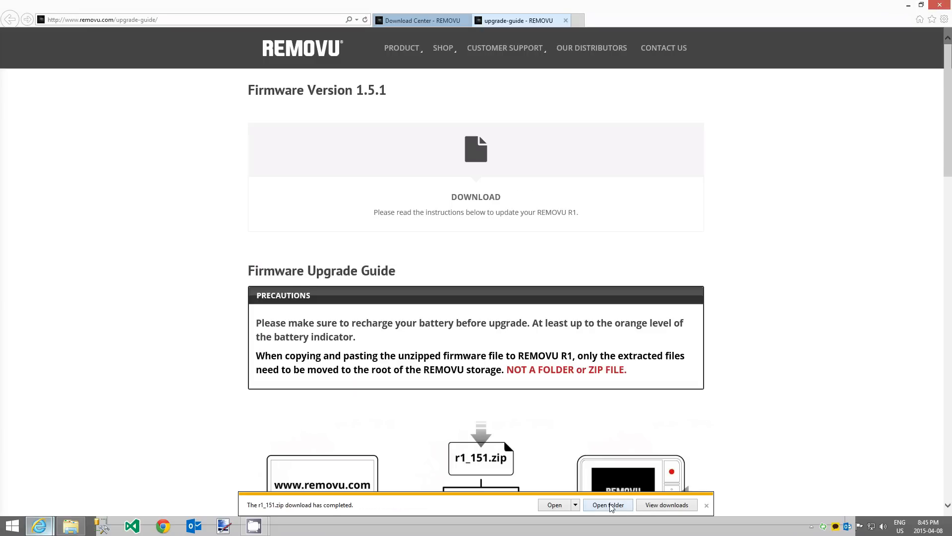
# Extract r1_151.zip into r1_151.bin and rv_110.img, then delete the zip
pyautogui.click(607, 504)
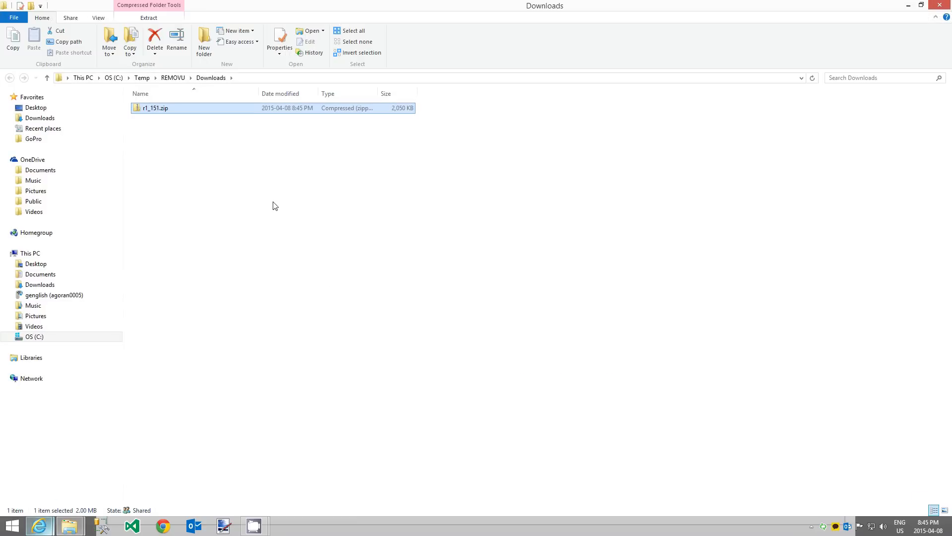
pyautogui.rightClick(154, 108)
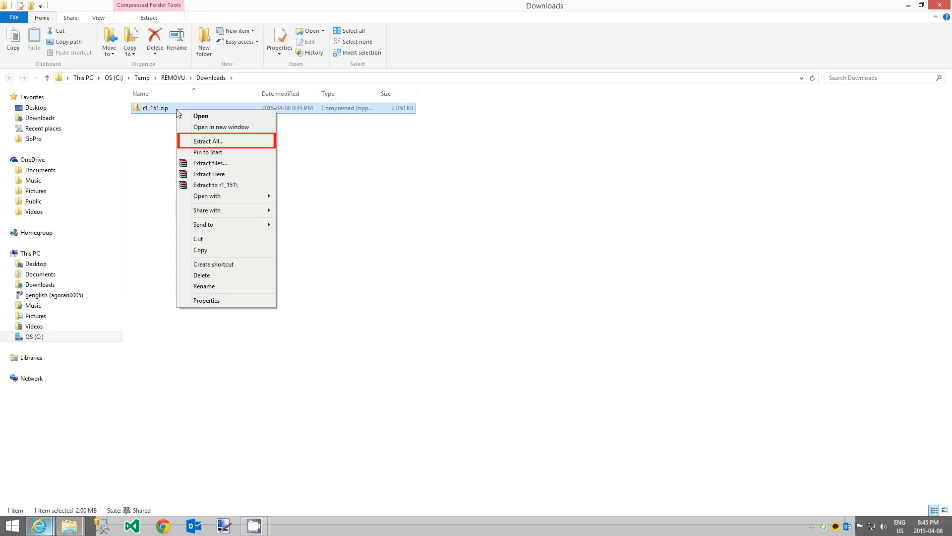
pyautogui.moveTo(231, 141)
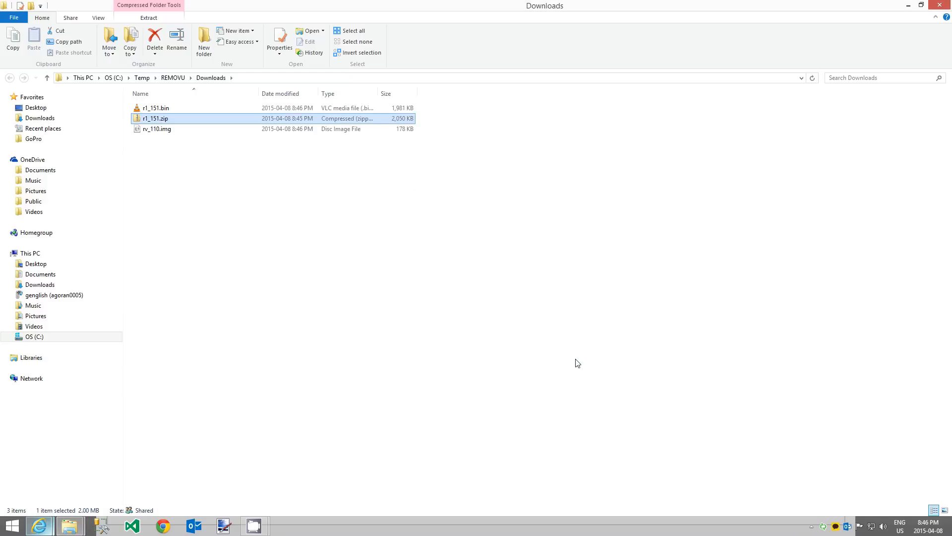
pyautogui.moveTo(166, 124)
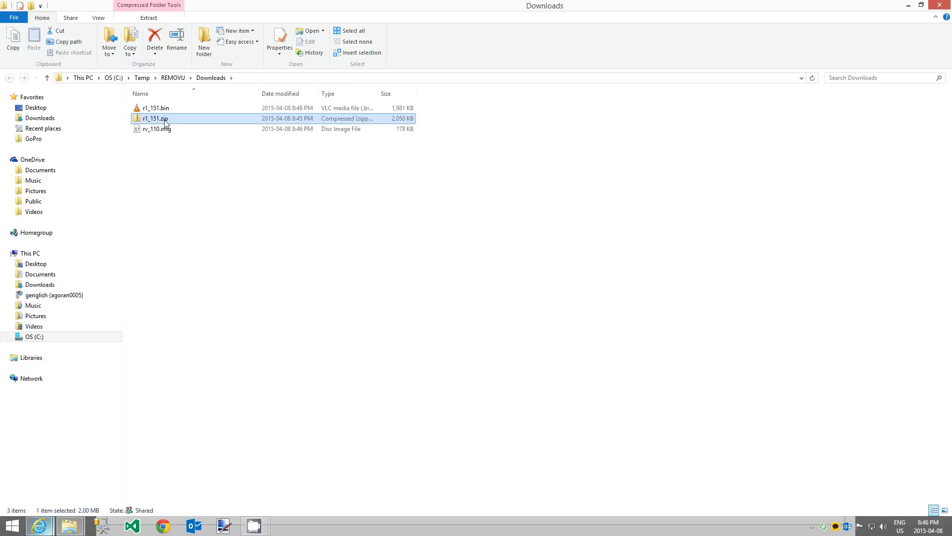
pyautogui.rightClick(164, 118)
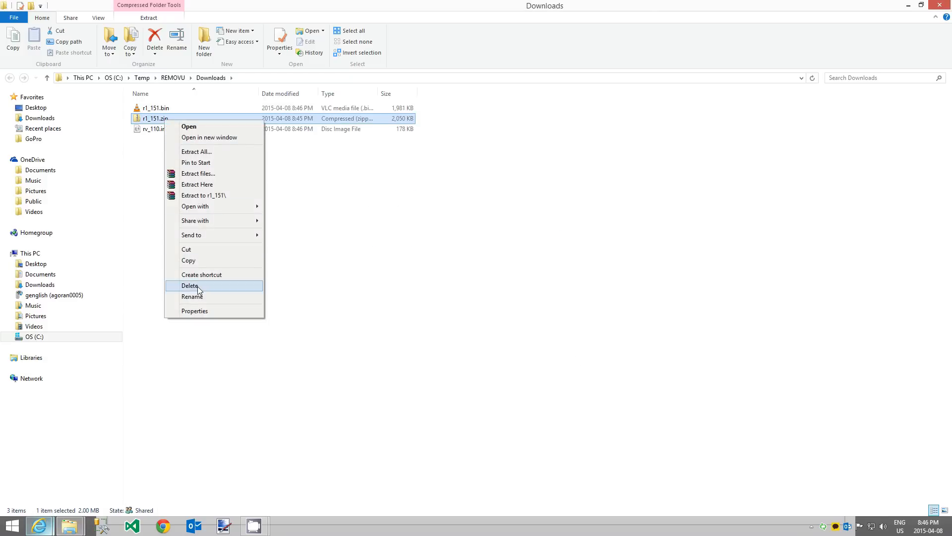
pyautogui.click(190, 286)
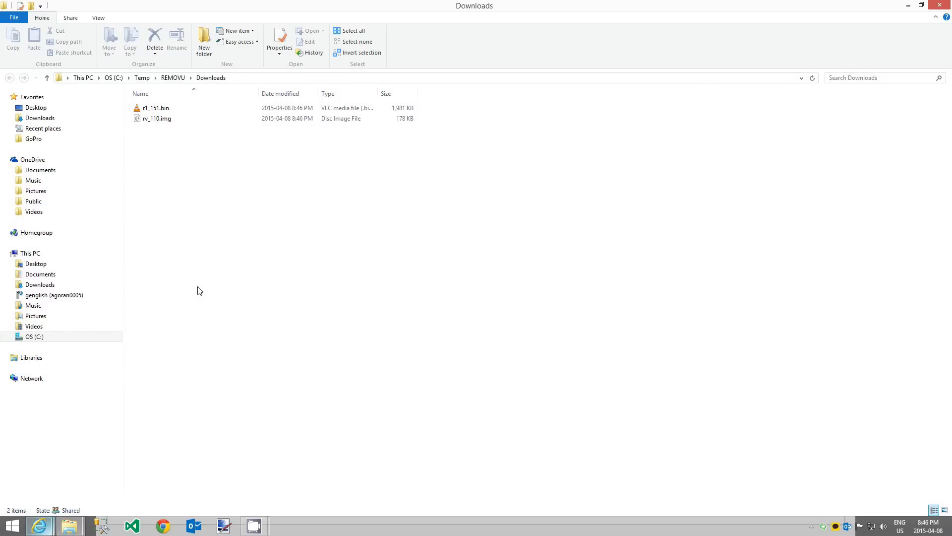
# Quick-format the 15.9 MB Removable Disk (I:) as FAT and confirm completion
pyautogui.click(30, 252)
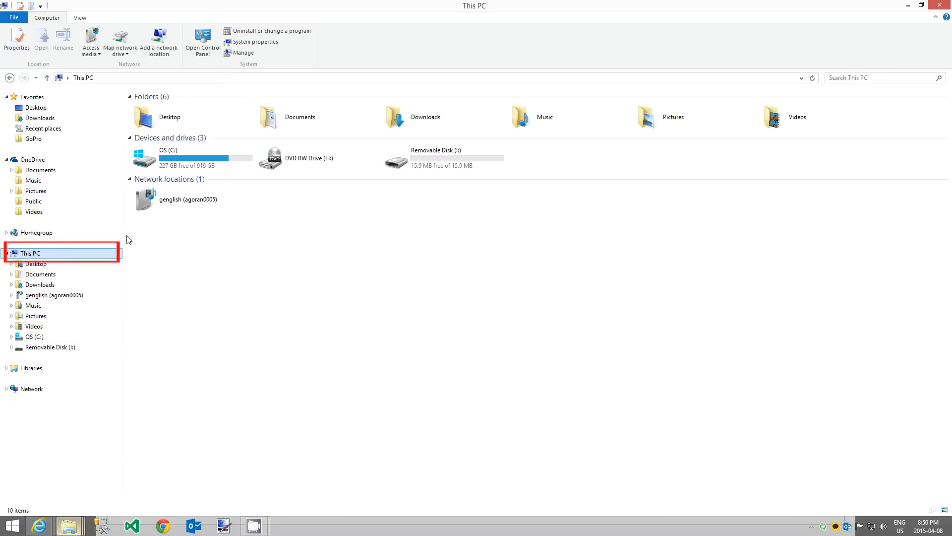
pyautogui.click(444, 158)
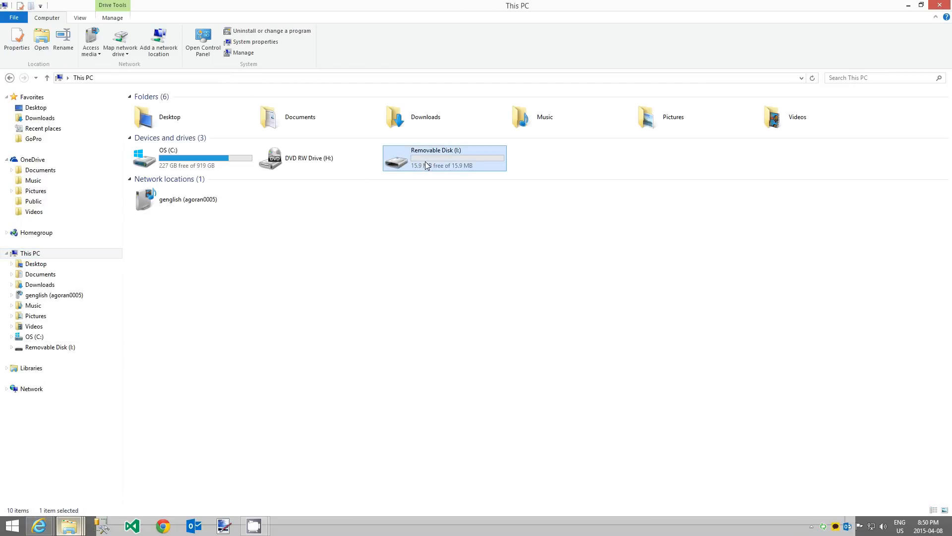
pyautogui.rightClick(428, 165)
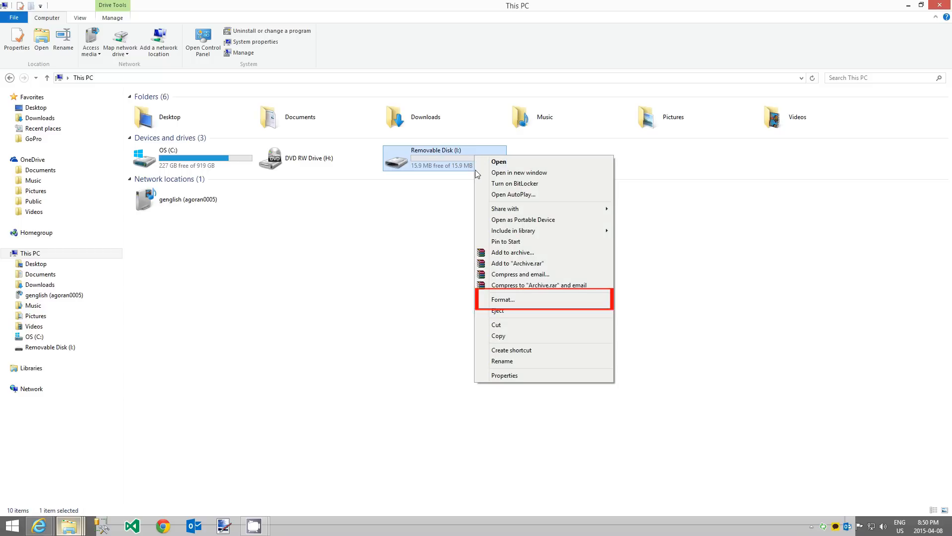
pyautogui.moveTo(521, 303)
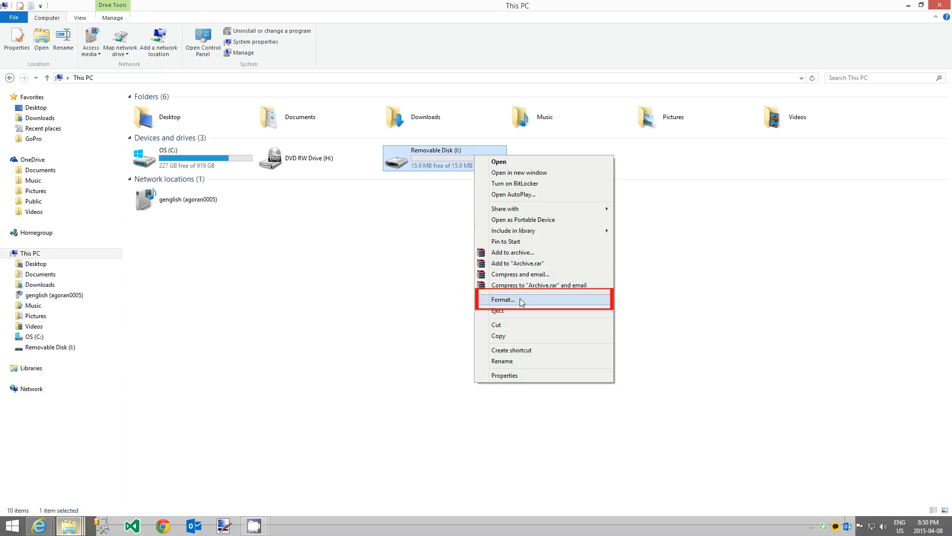
pyautogui.click(504, 299)
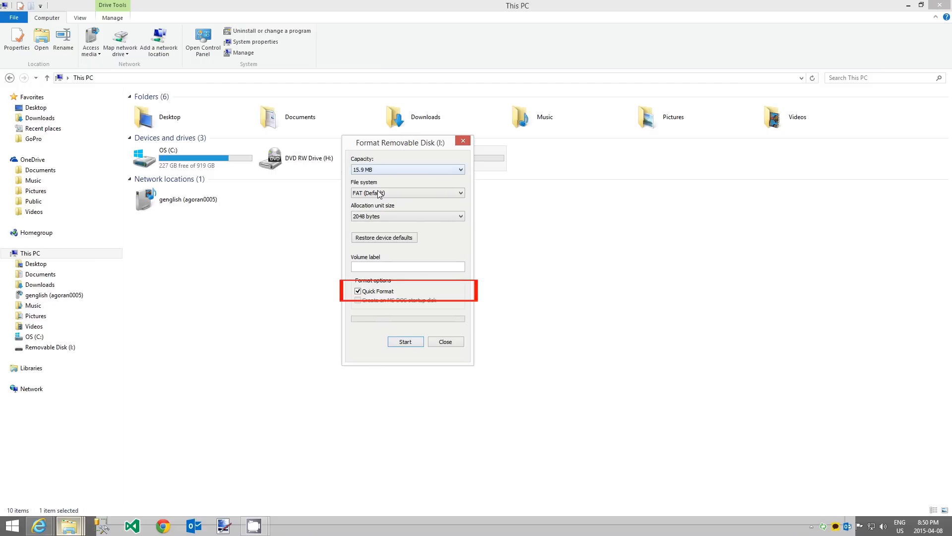
pyautogui.click(405, 341)
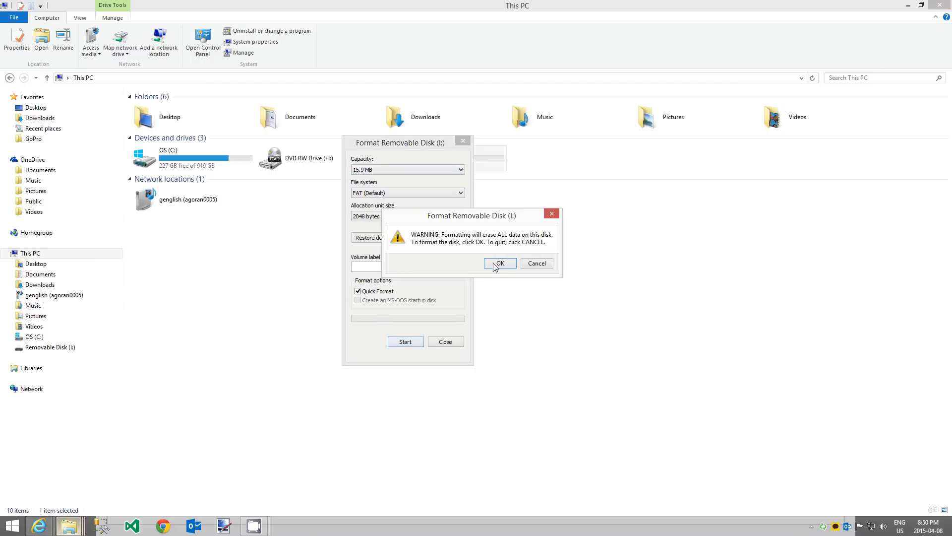
pyautogui.click(499, 263)
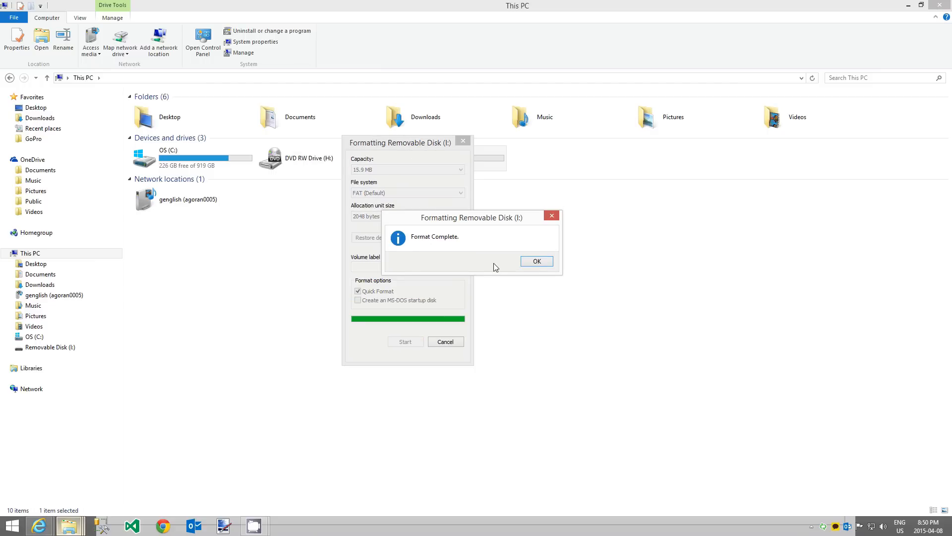
pyautogui.click(536, 260)
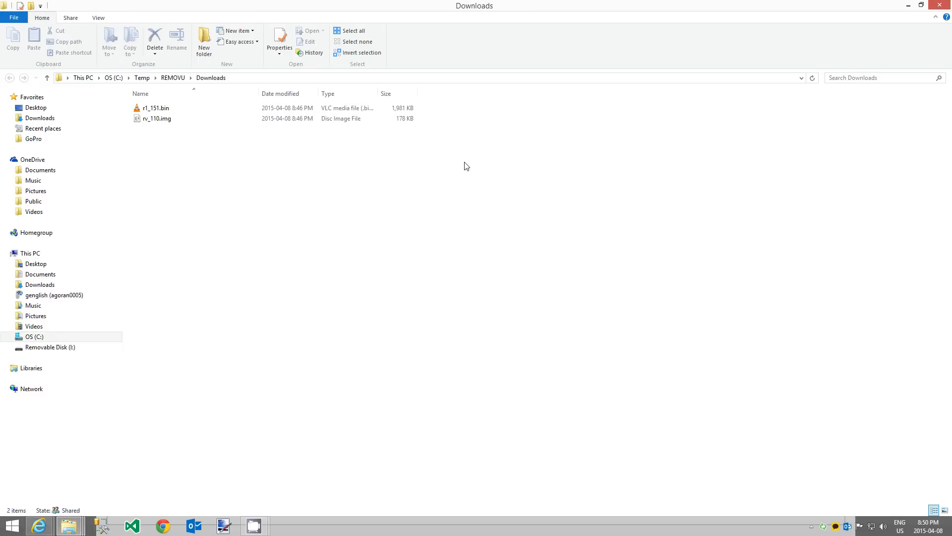
# Copy r1_151.bin and rv_110.img from Downloads and paste them onto Removable Disk (I:)
pyautogui.click(159, 108)
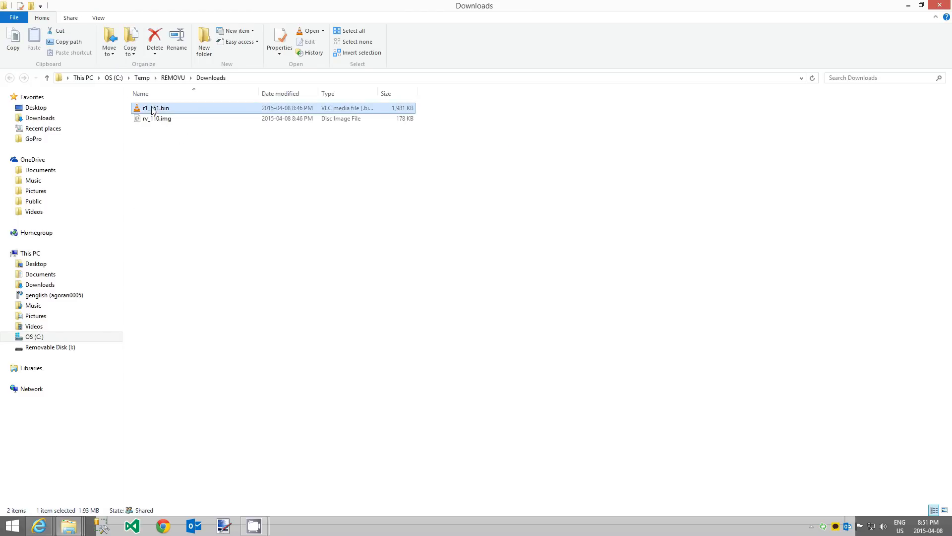
pyautogui.rightClick(157, 118)
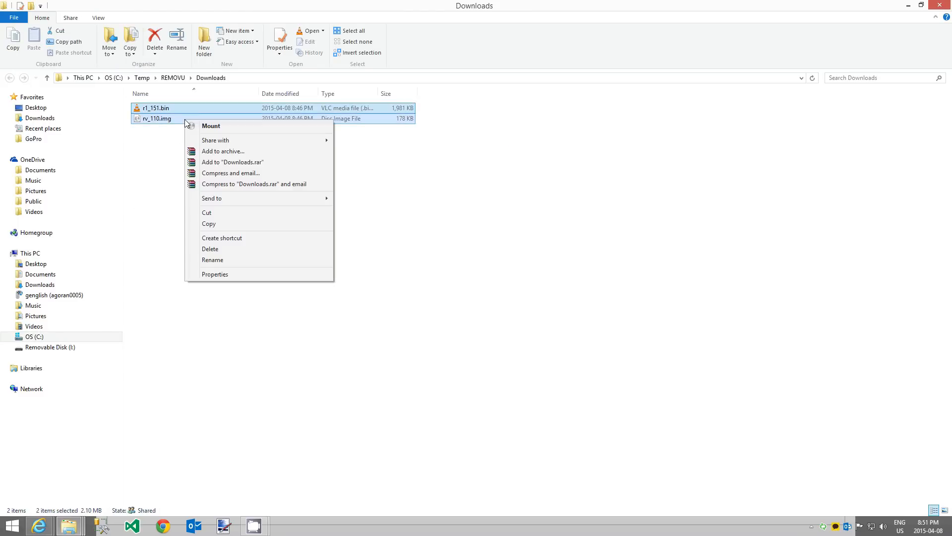
pyautogui.moveTo(209, 224)
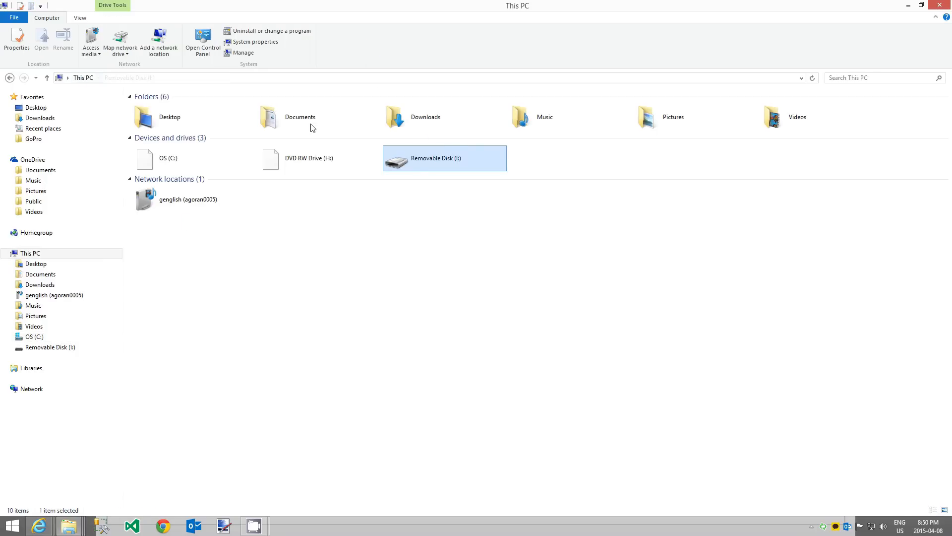
pyautogui.rightClick(444, 158)
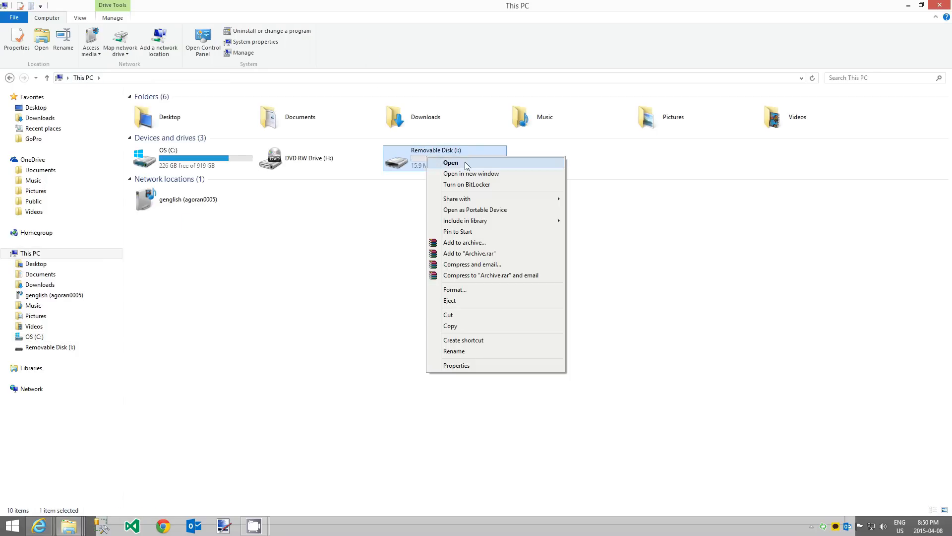
pyautogui.click(451, 163)
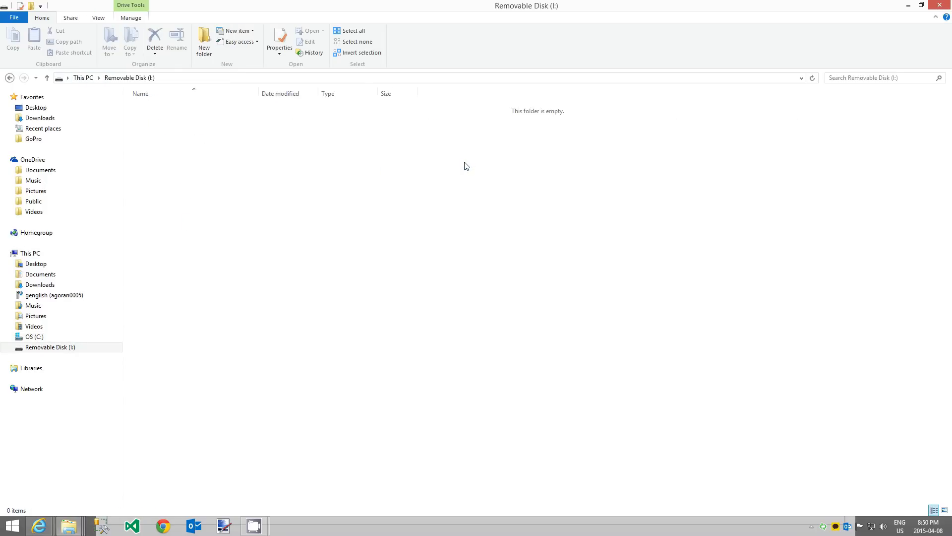
pyautogui.rightClick(224, 203)
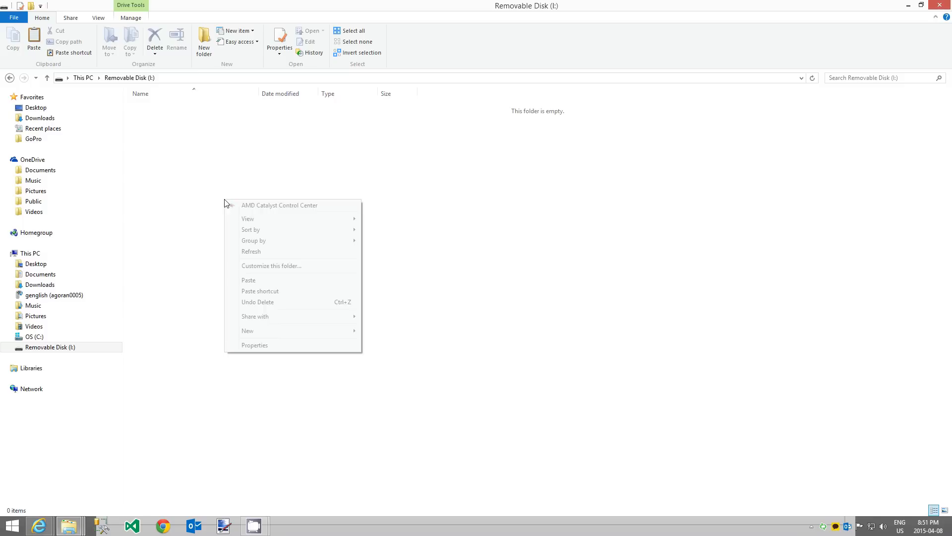
pyautogui.moveTo(249, 283)
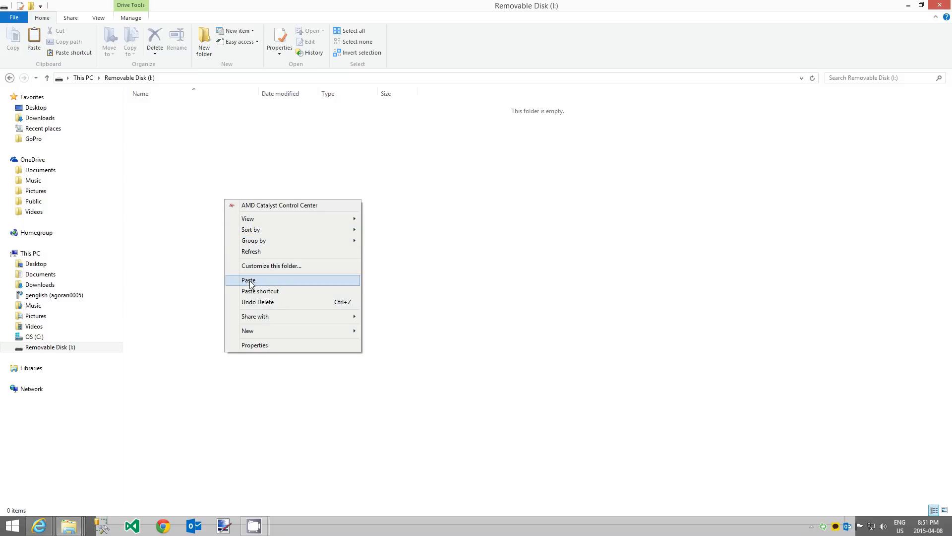
pyautogui.click(249, 279)
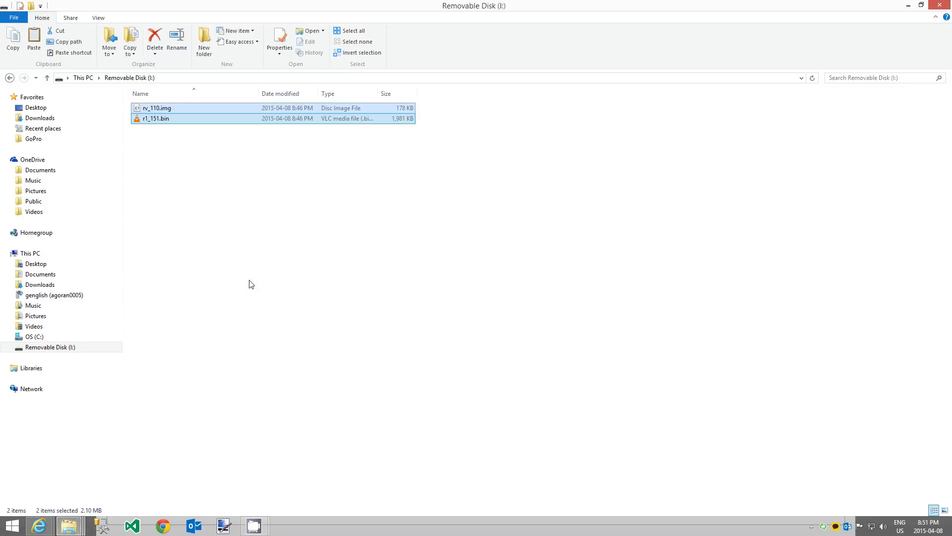
pyautogui.click(29, 253)
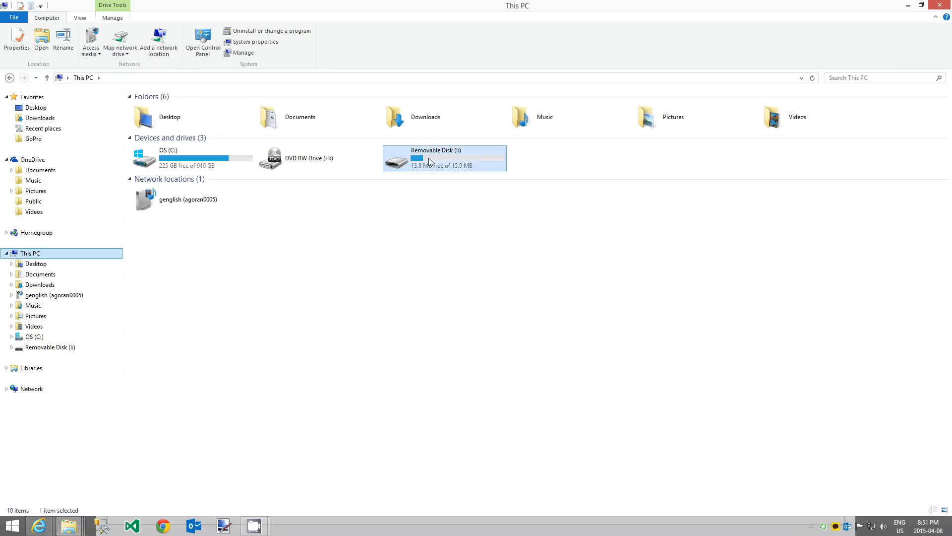
# Eject Removable Disk (I:) from This PC so it can be safely removed
pyautogui.rightClick(444, 158)
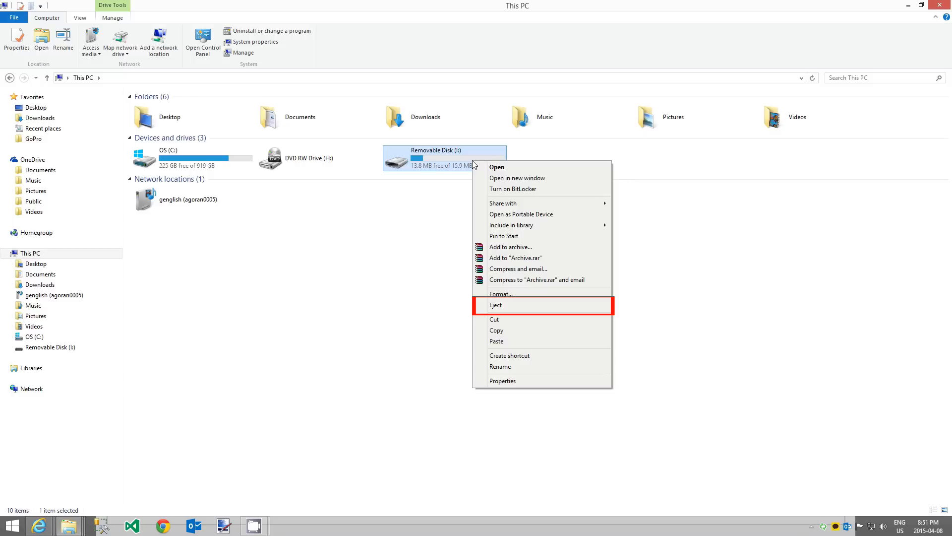
pyautogui.moveTo(517, 309)
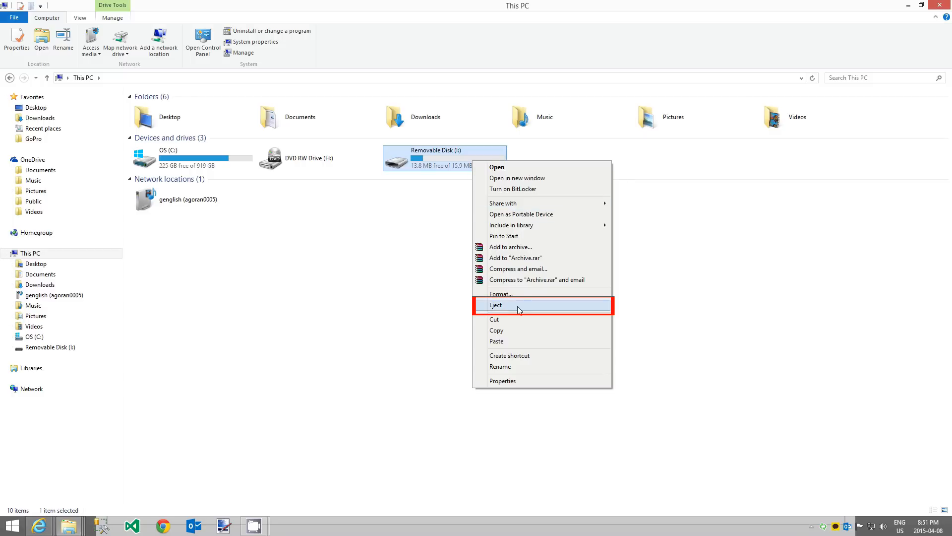
pyautogui.click(496, 305)
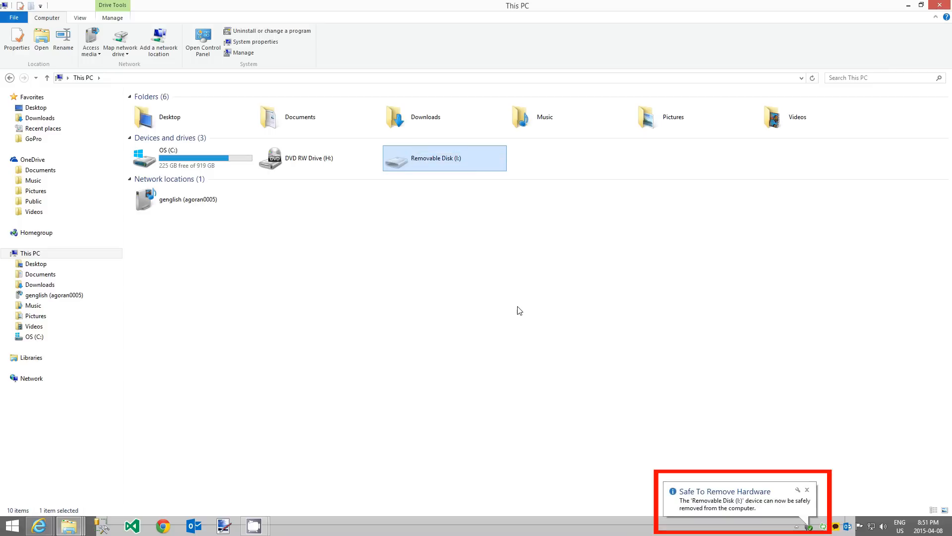